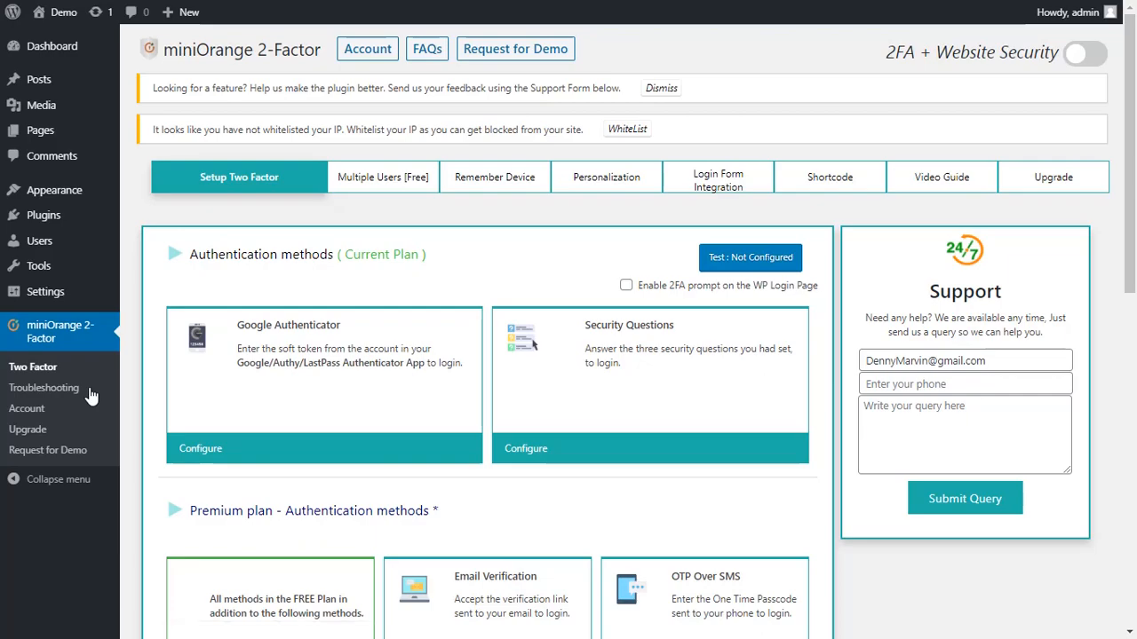
mouse_move(191, 401)
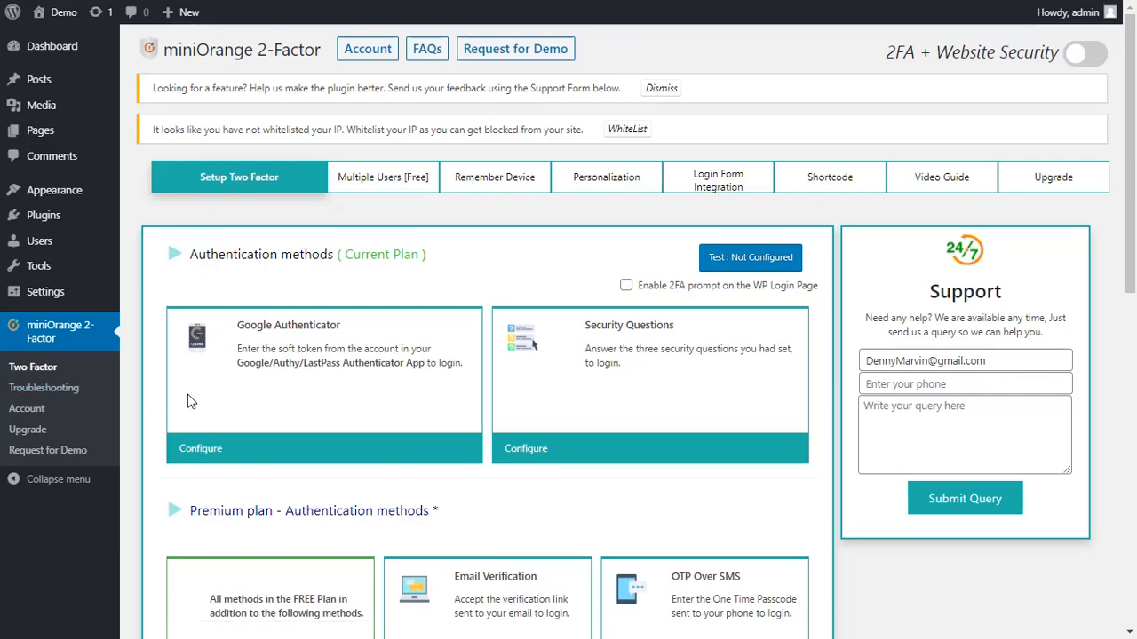
Start configuring Google Authenticator and choose Google Authenticator as the app to show its QR code
left_click(200, 449)
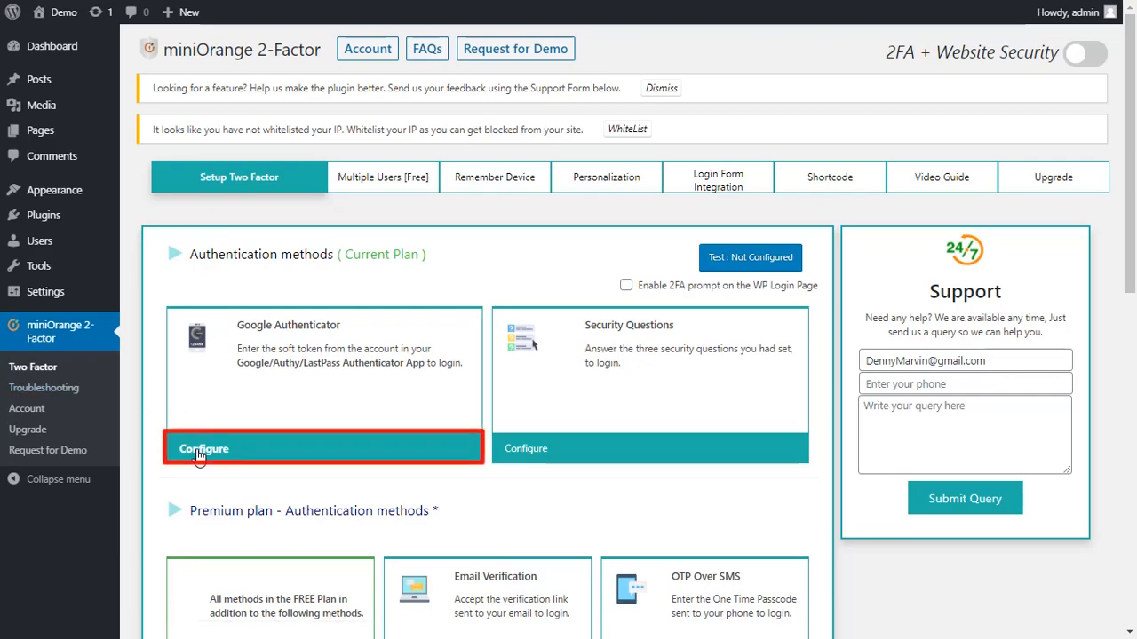
left_click(203, 448)
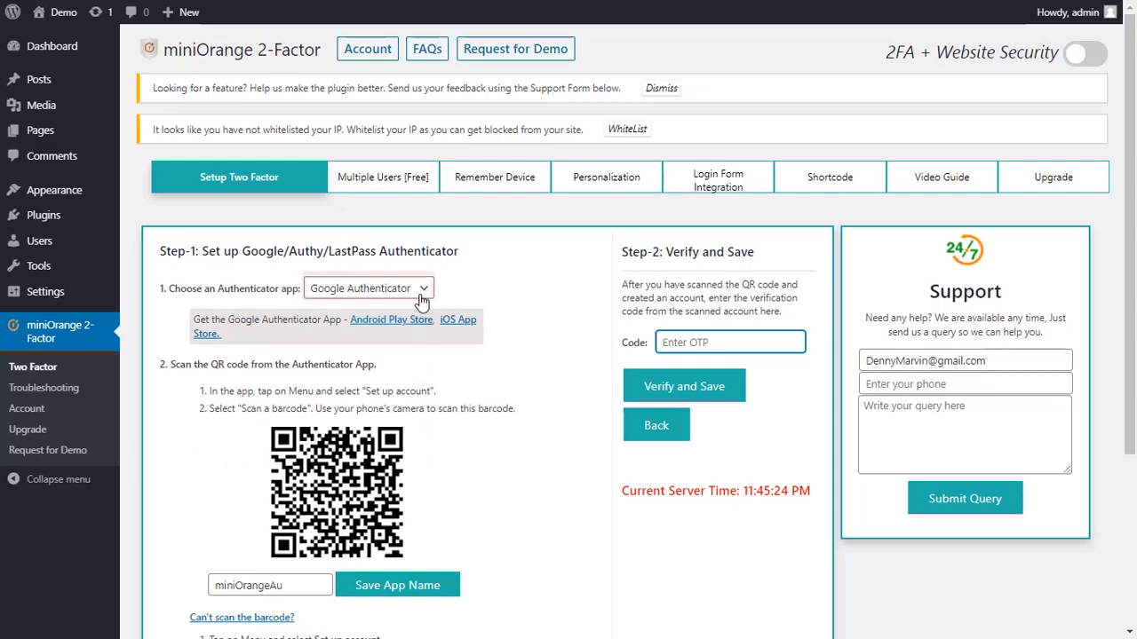
left_click(368, 288)
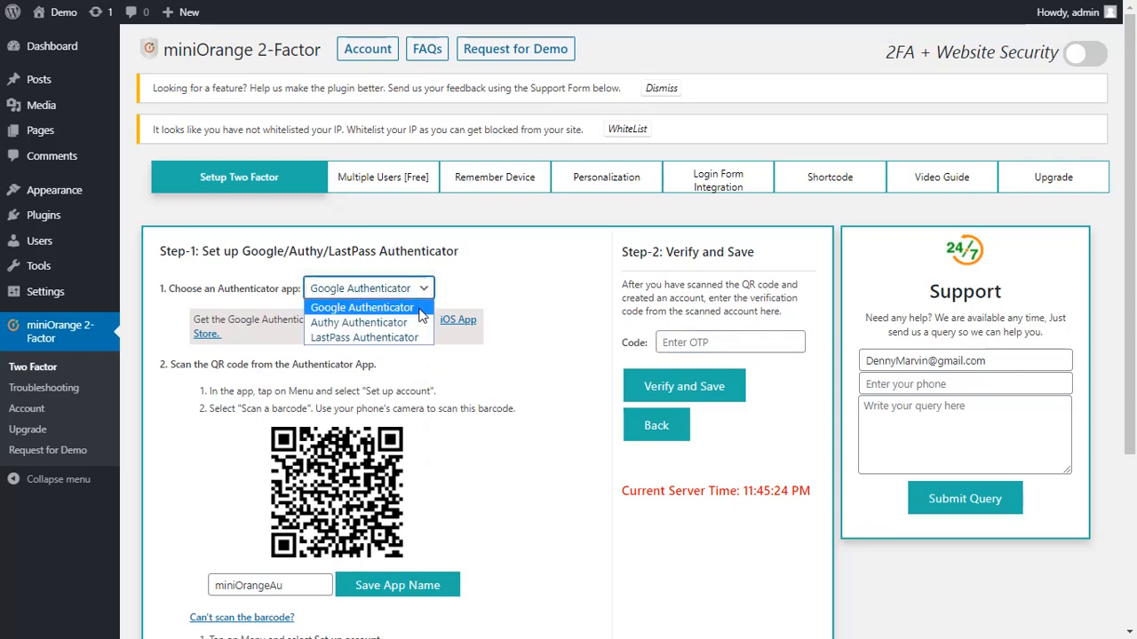
left_click(368, 308)
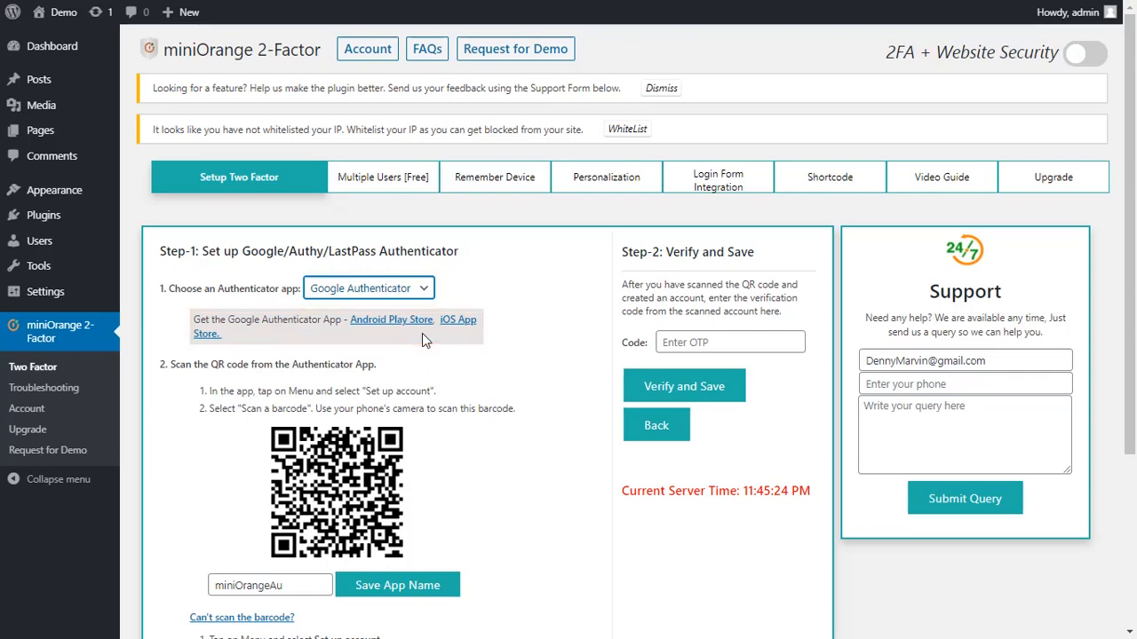
mouse_move(450, 460)
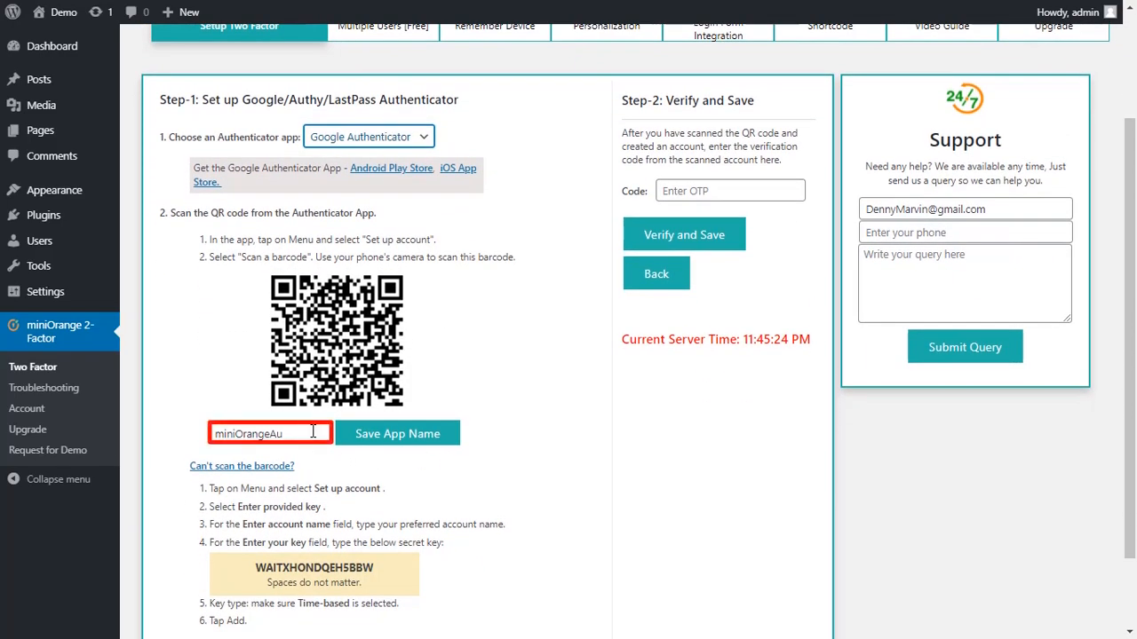
Rename the app entry to my_authenticator and save the app name
type("my_authen")
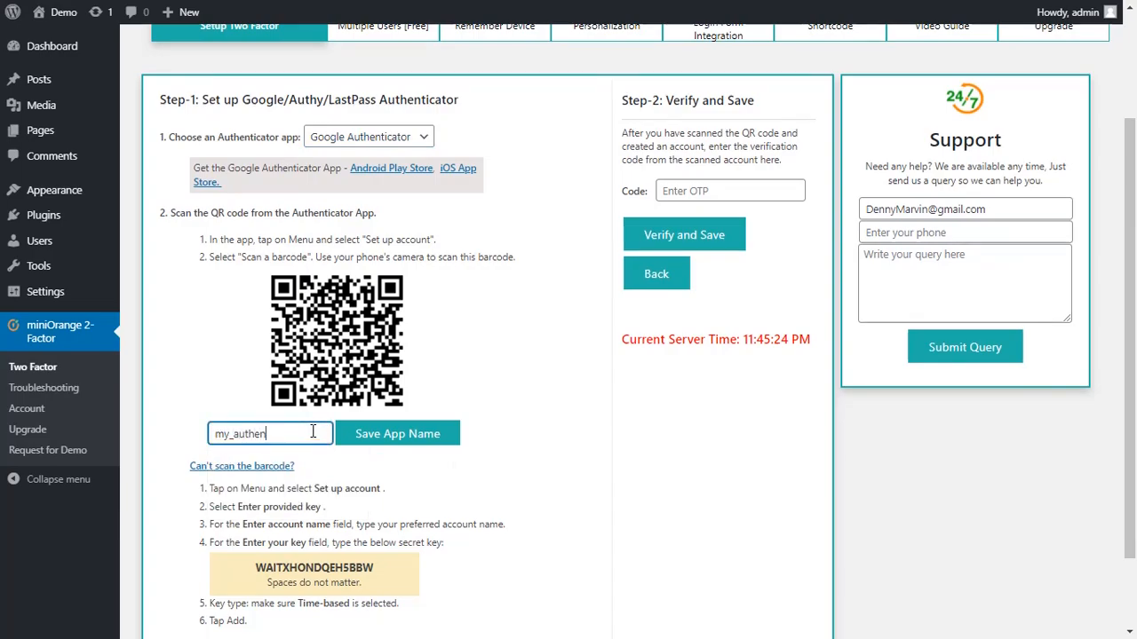
left_click(397, 433)
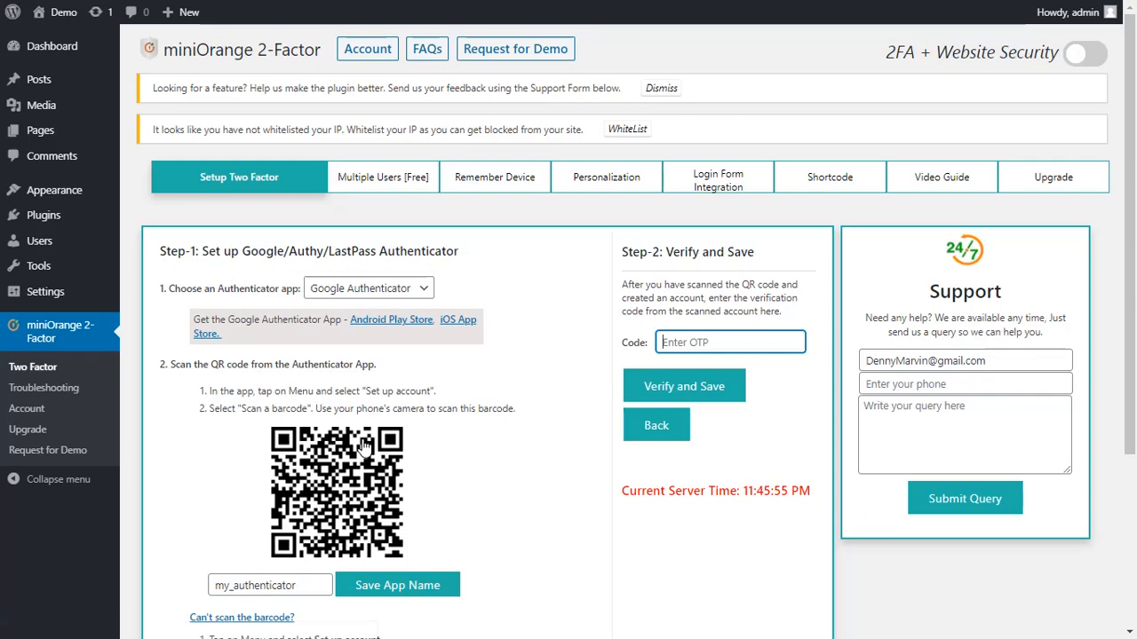
Enter the six-digit code from the phone and verify it to make Google Authenticator the 2FA method
scroll("down", 3)
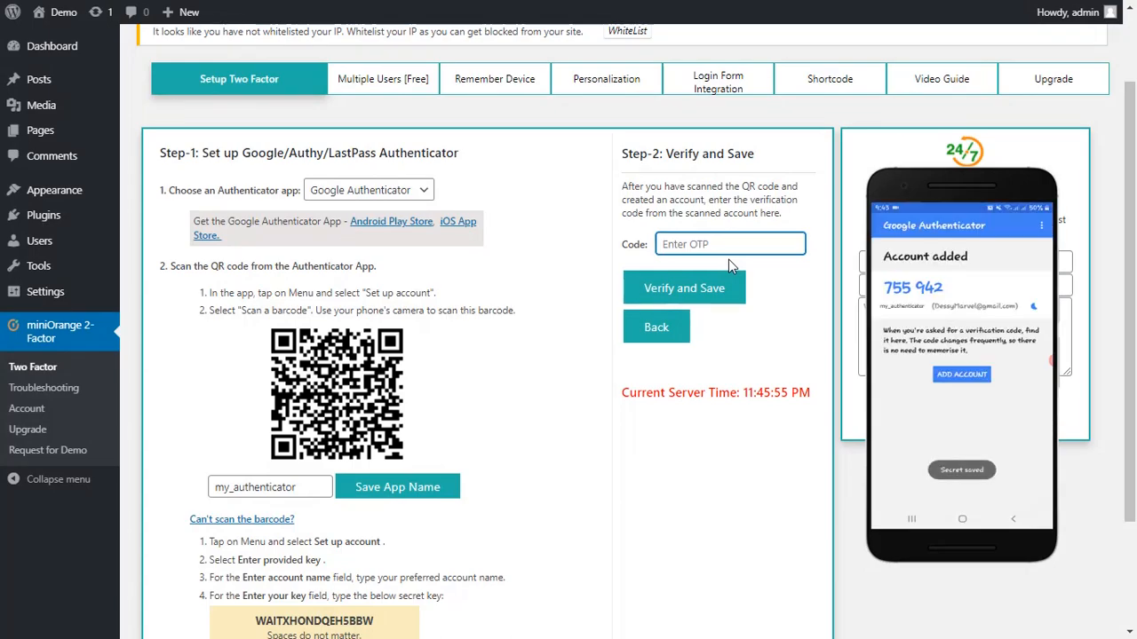
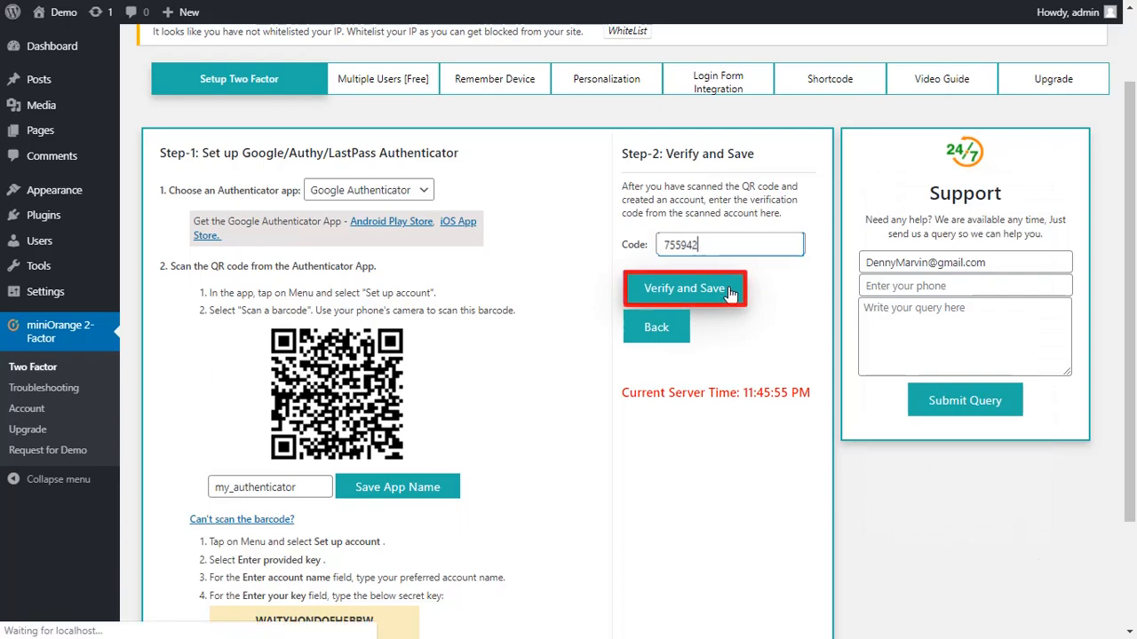
left_click(684, 288)
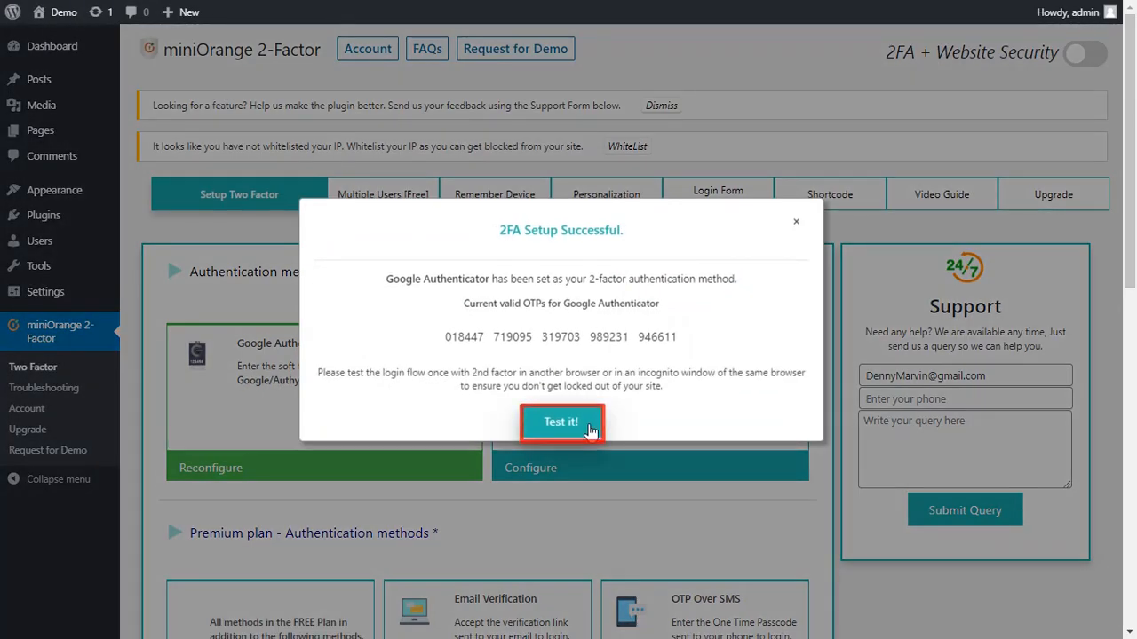
Run Test it! and submit the current code from the phone app into the OTP field
left_click(561, 422)
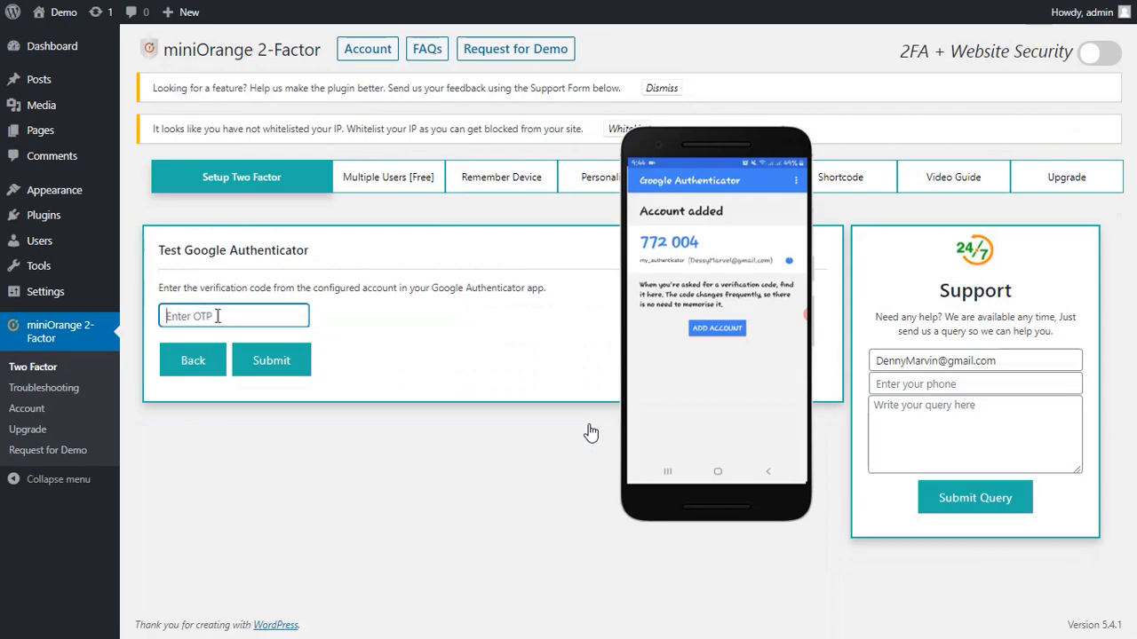
left_click(271, 360)
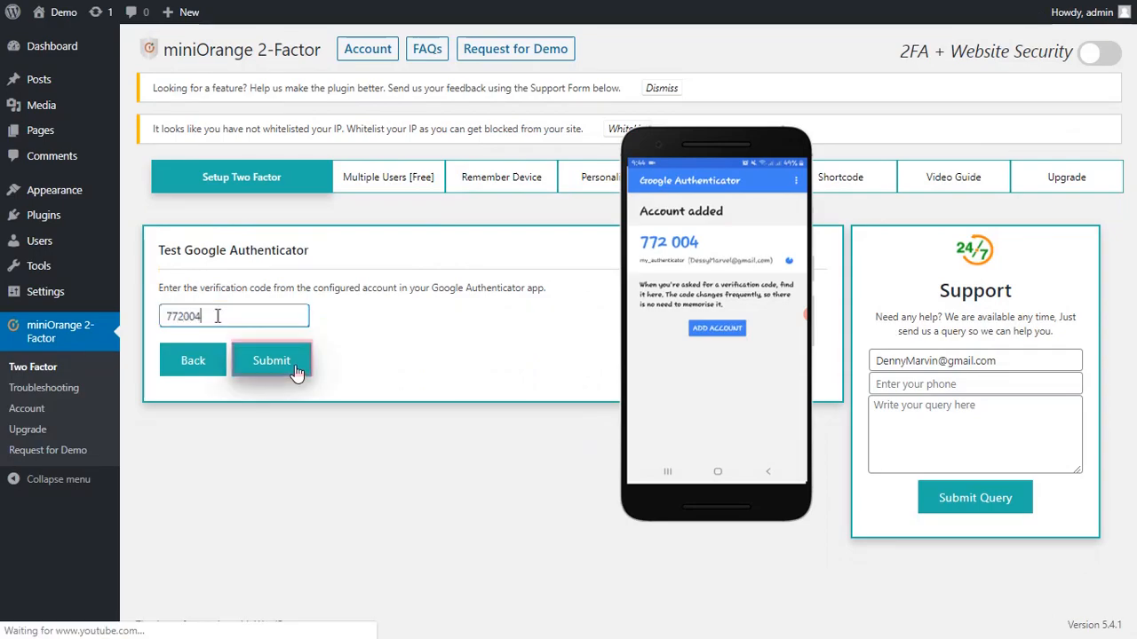
left_click(271, 359)
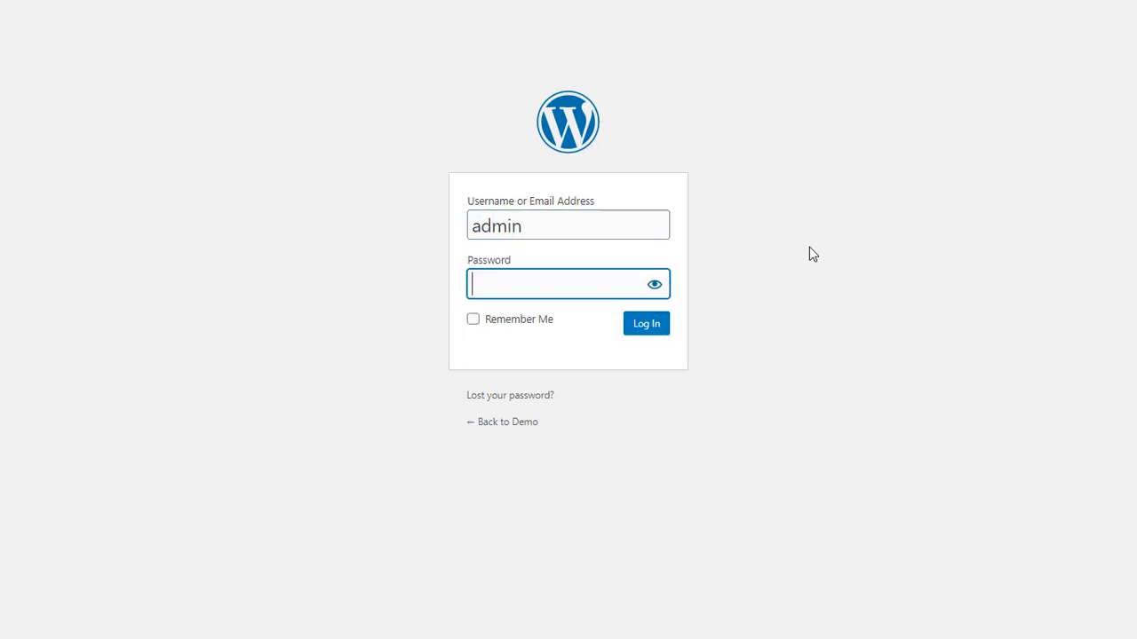
Submit the login password, then validate the authenticator one-time passcode to finish logging in
left_click(646, 323)
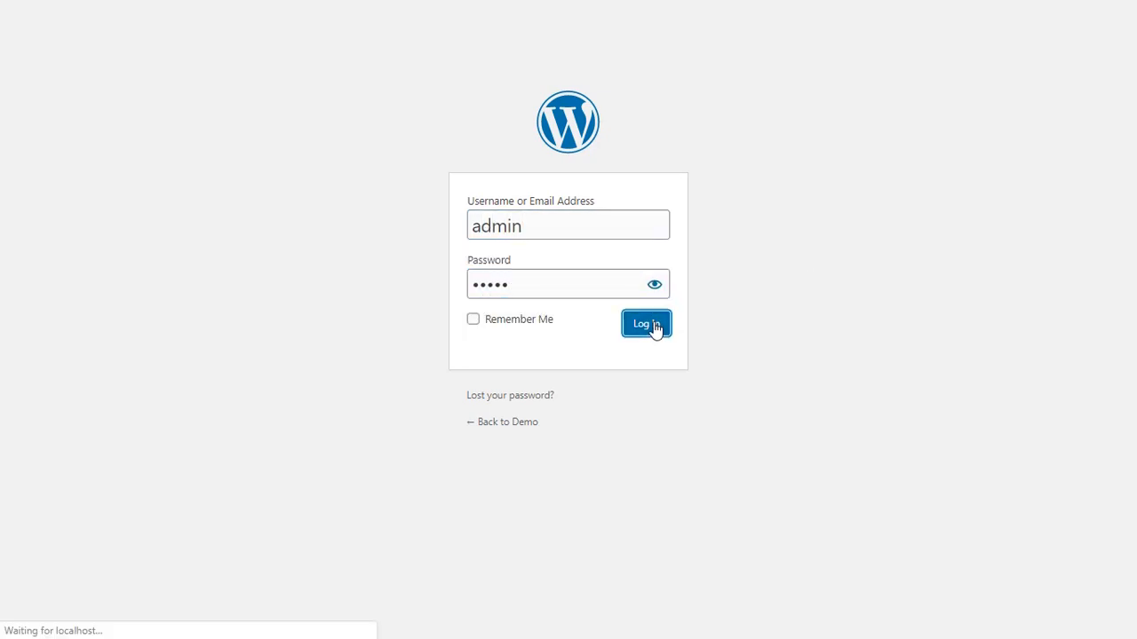
left_click(646, 323)
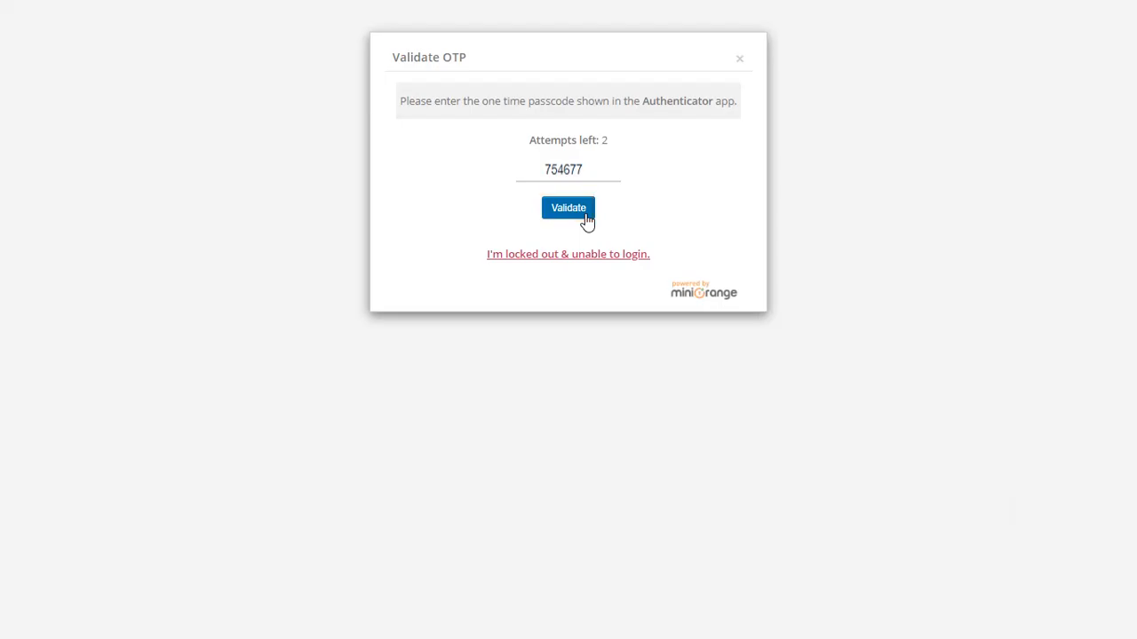
left_click(567, 208)
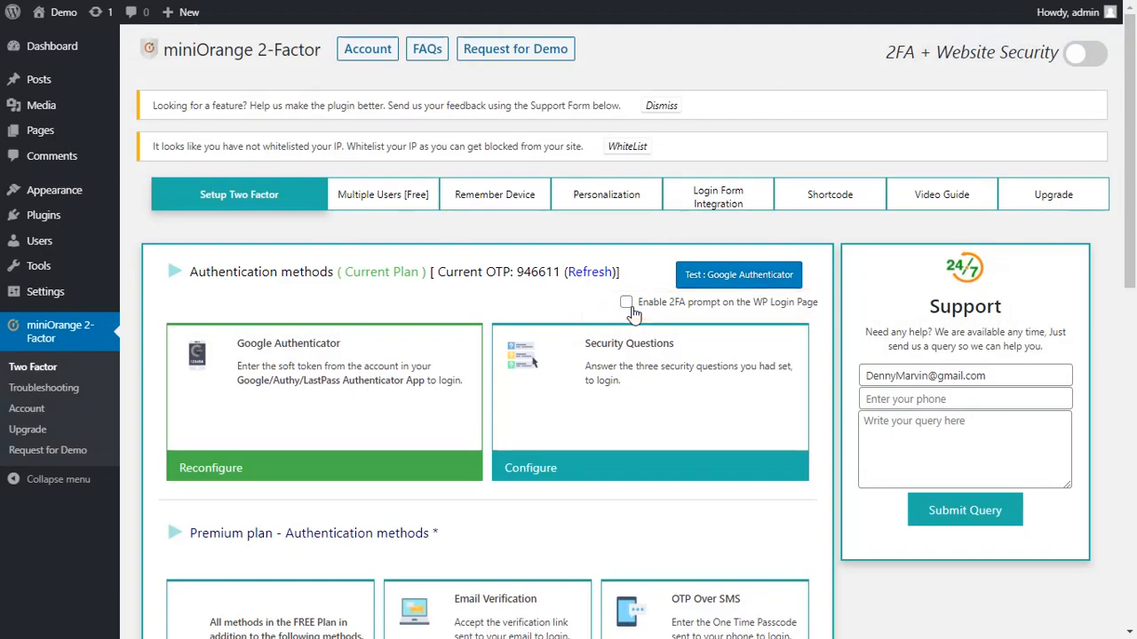
Tick 'Enable 2FA prompt on the WP Login Page' so the login page asks for 2FA
left_click(626, 302)
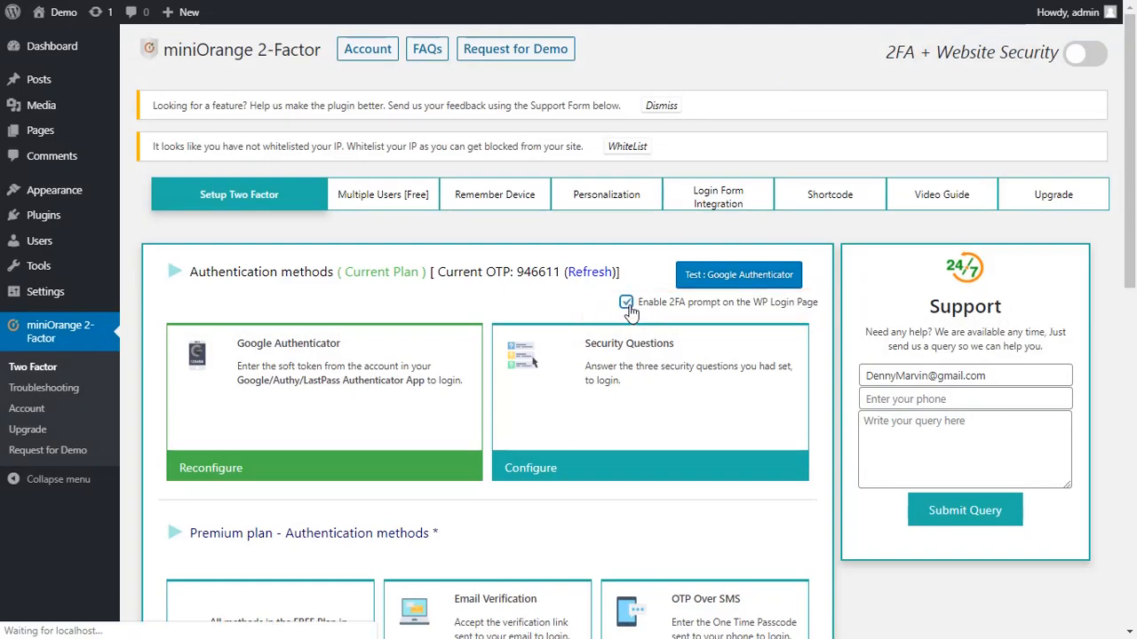
left_click(626, 302)
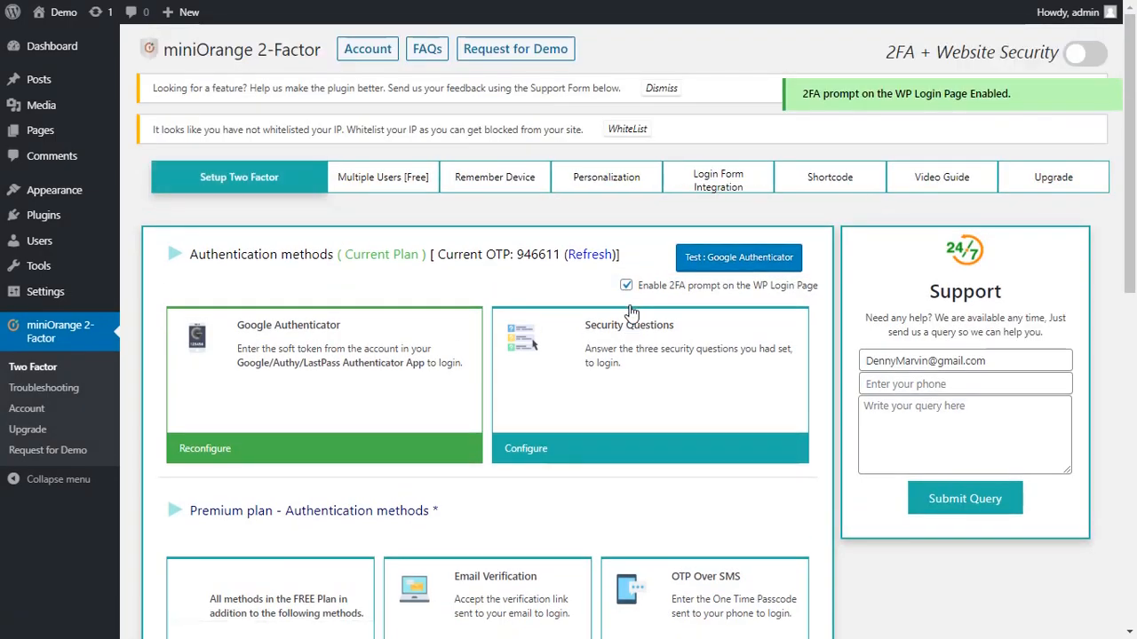